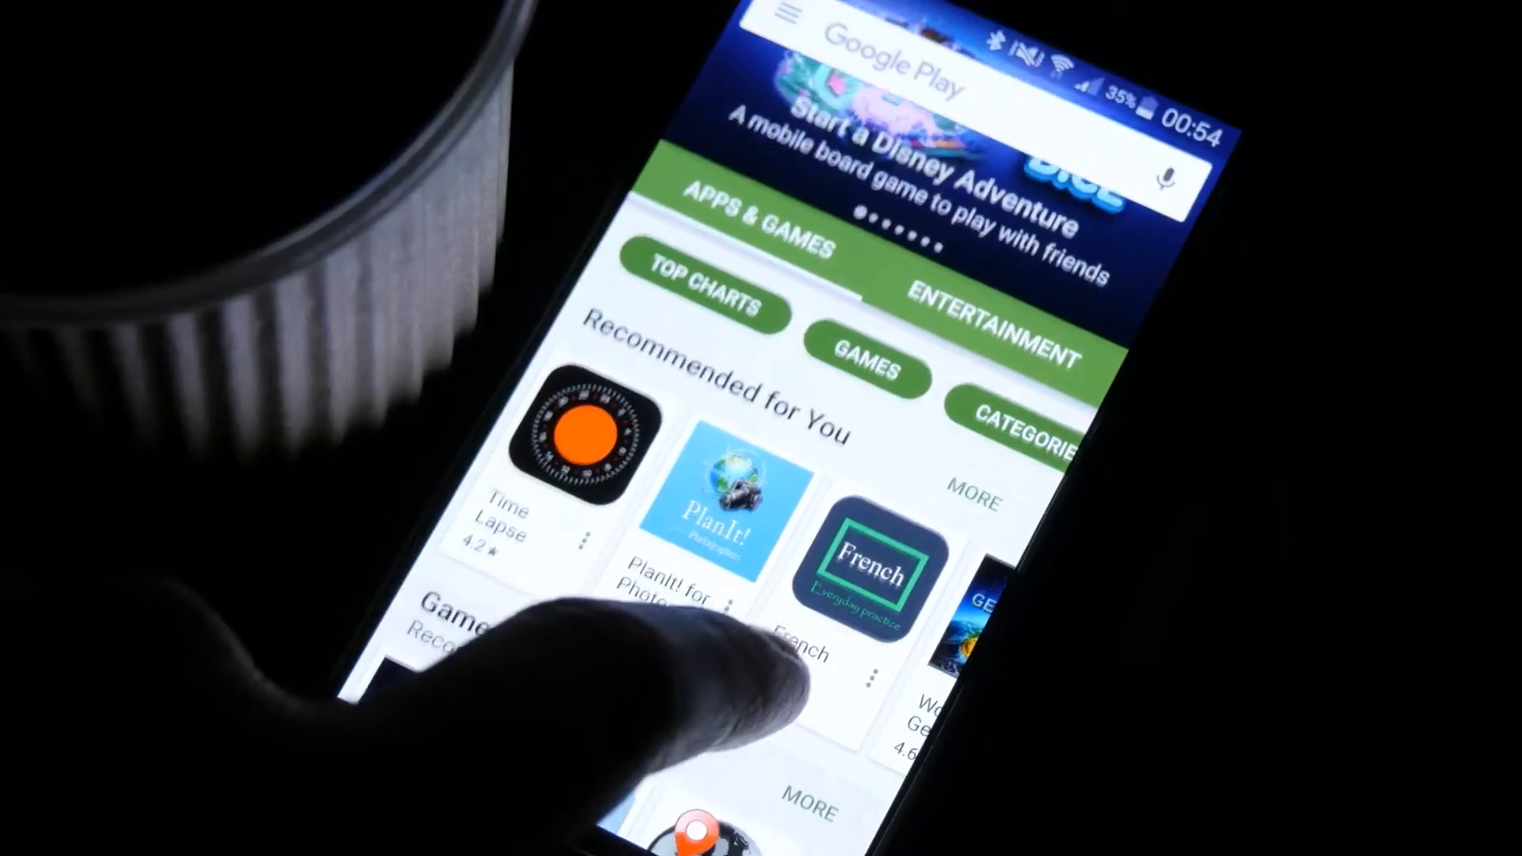
scroll(down, 3)
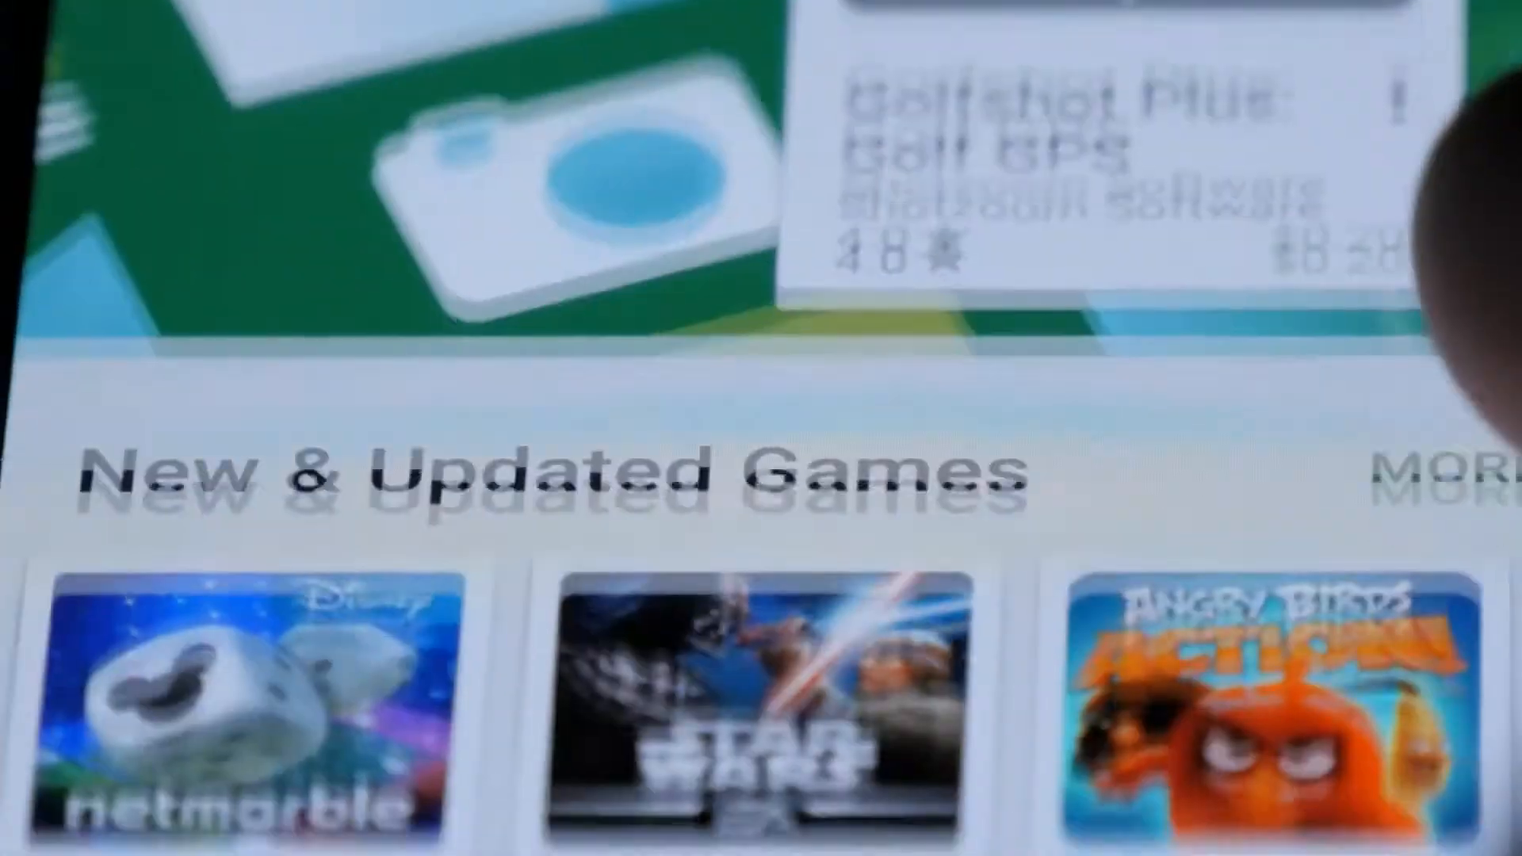
scroll(down, 3)
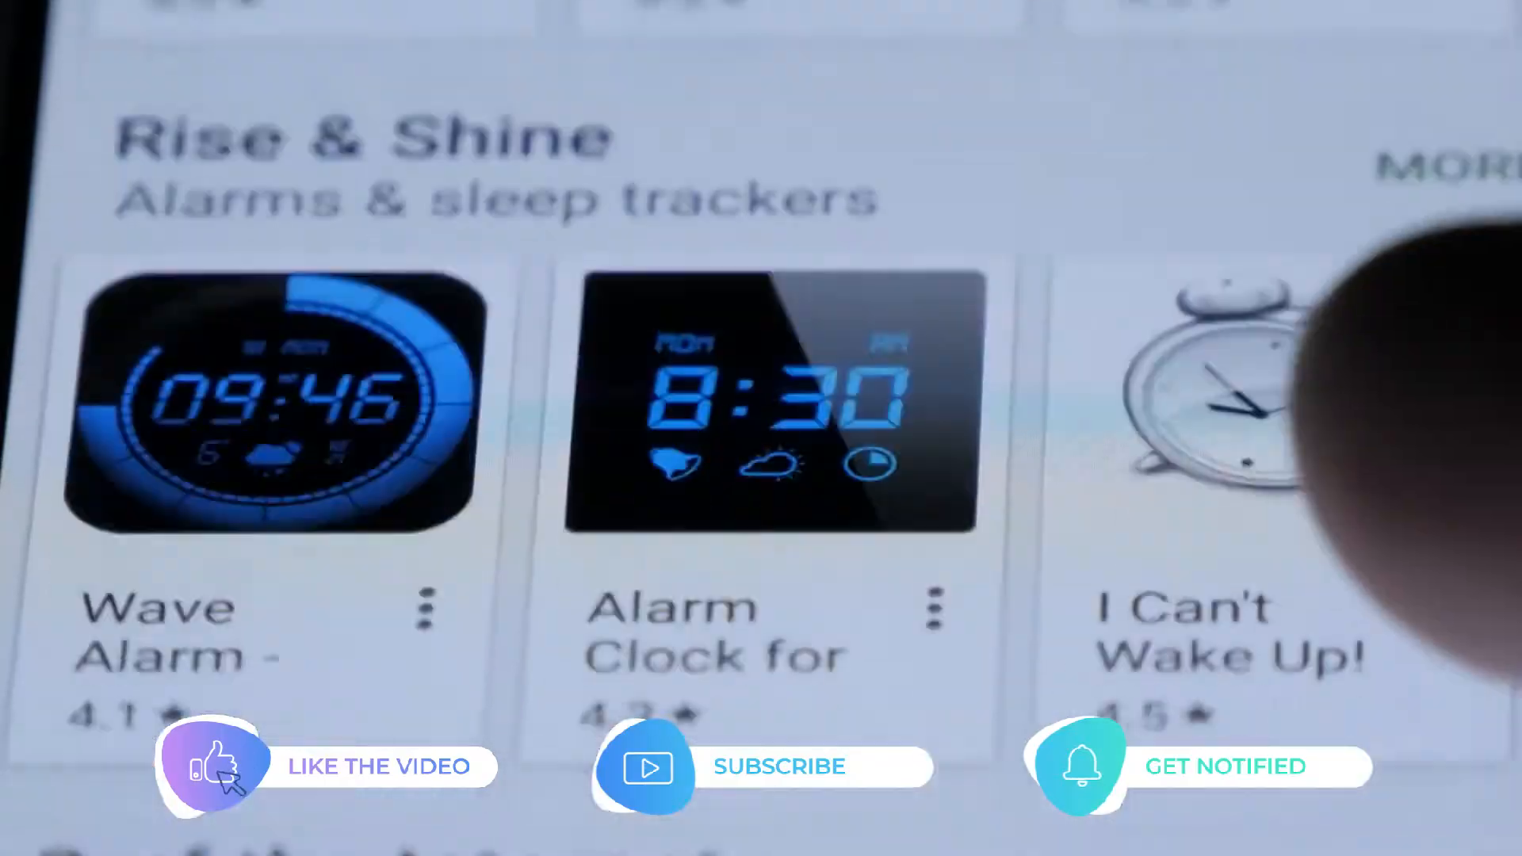
scroll(down, 3)
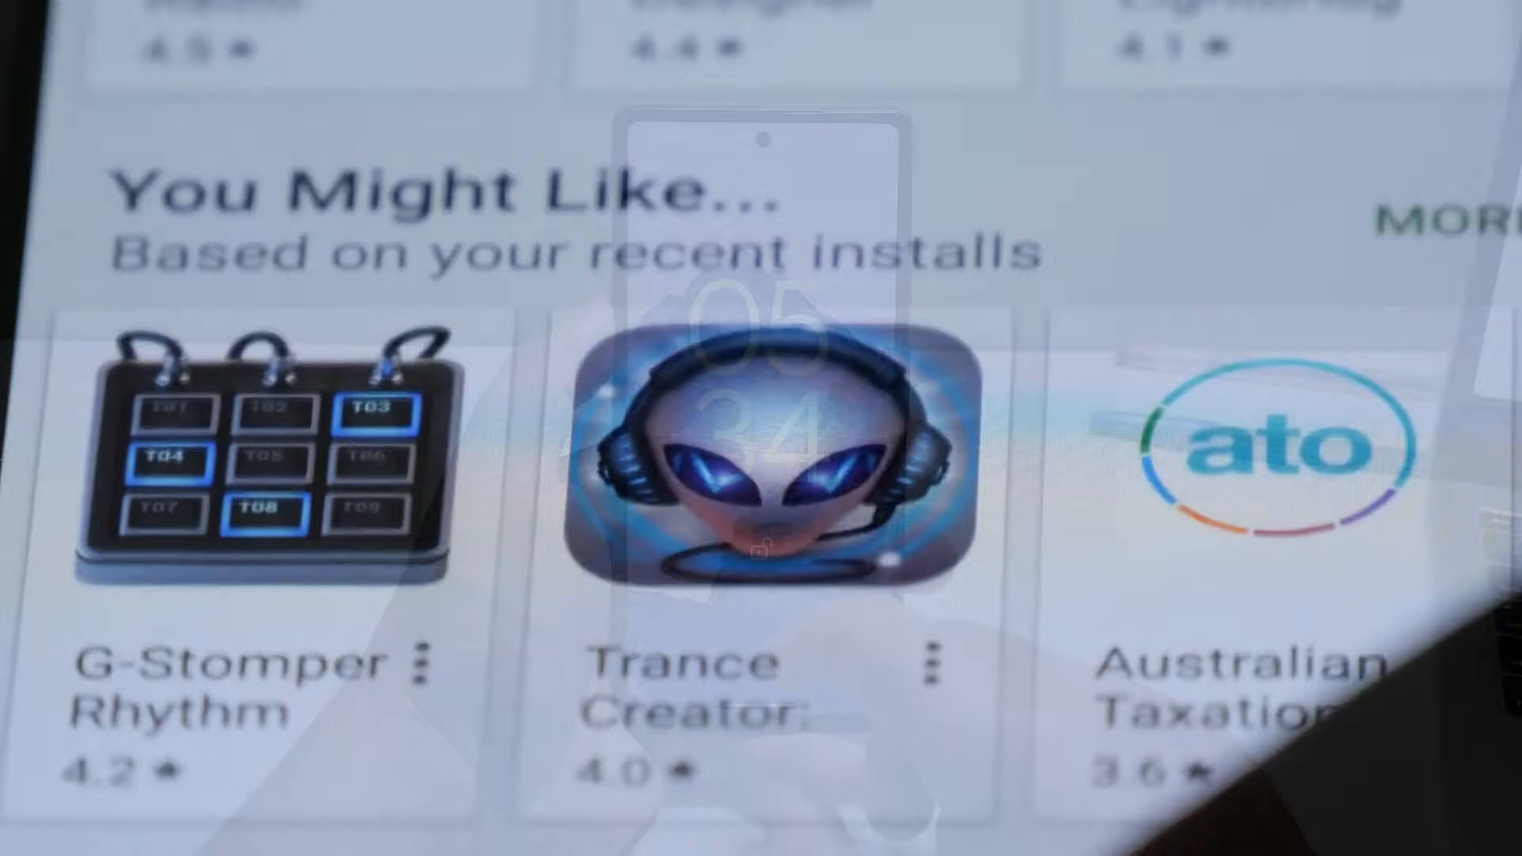
scroll(down, 3)
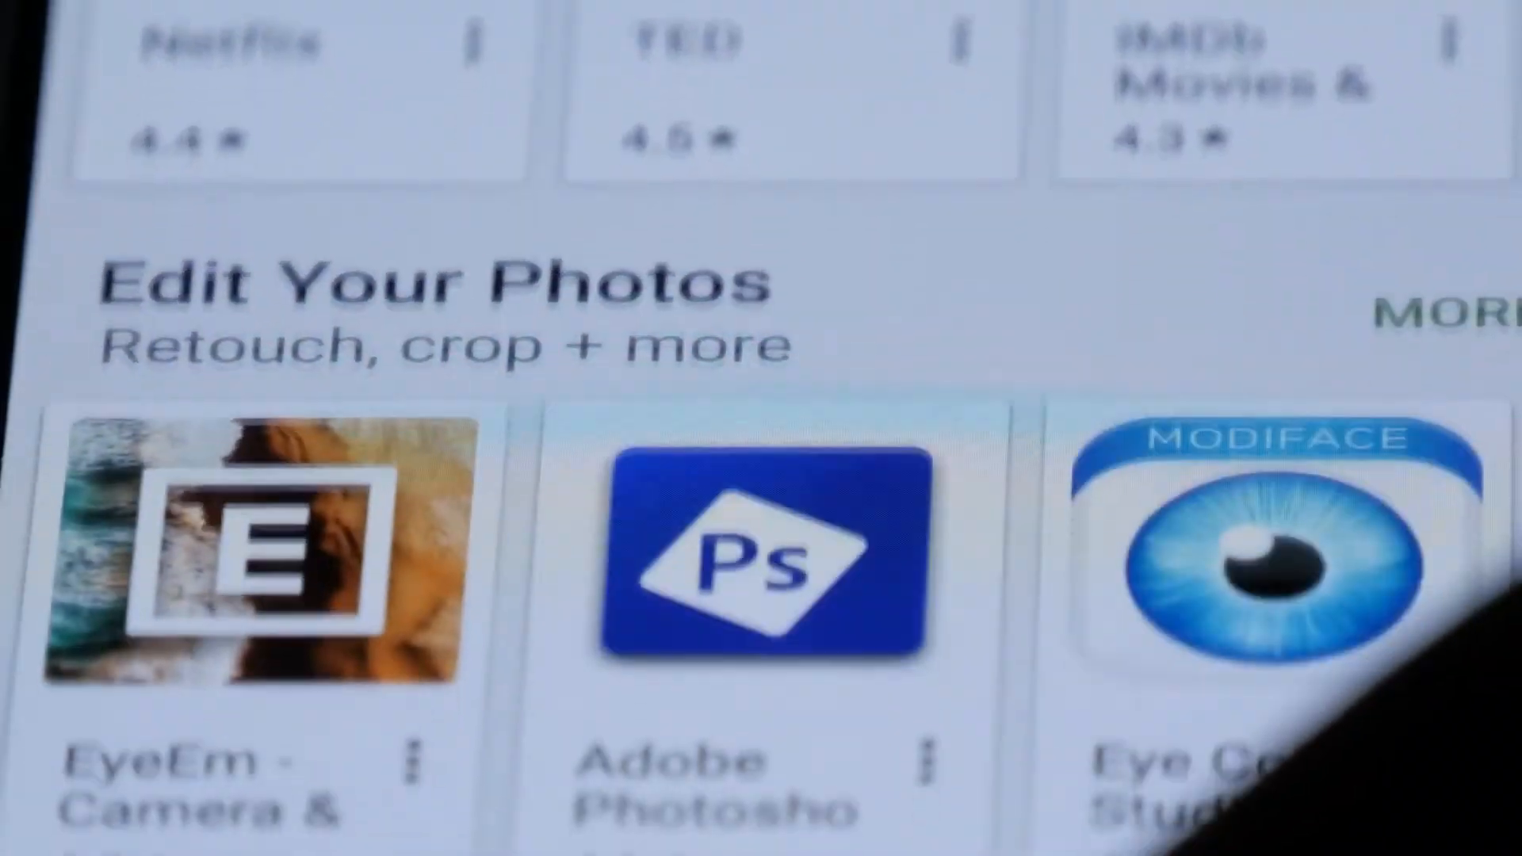
scroll(down, 3)
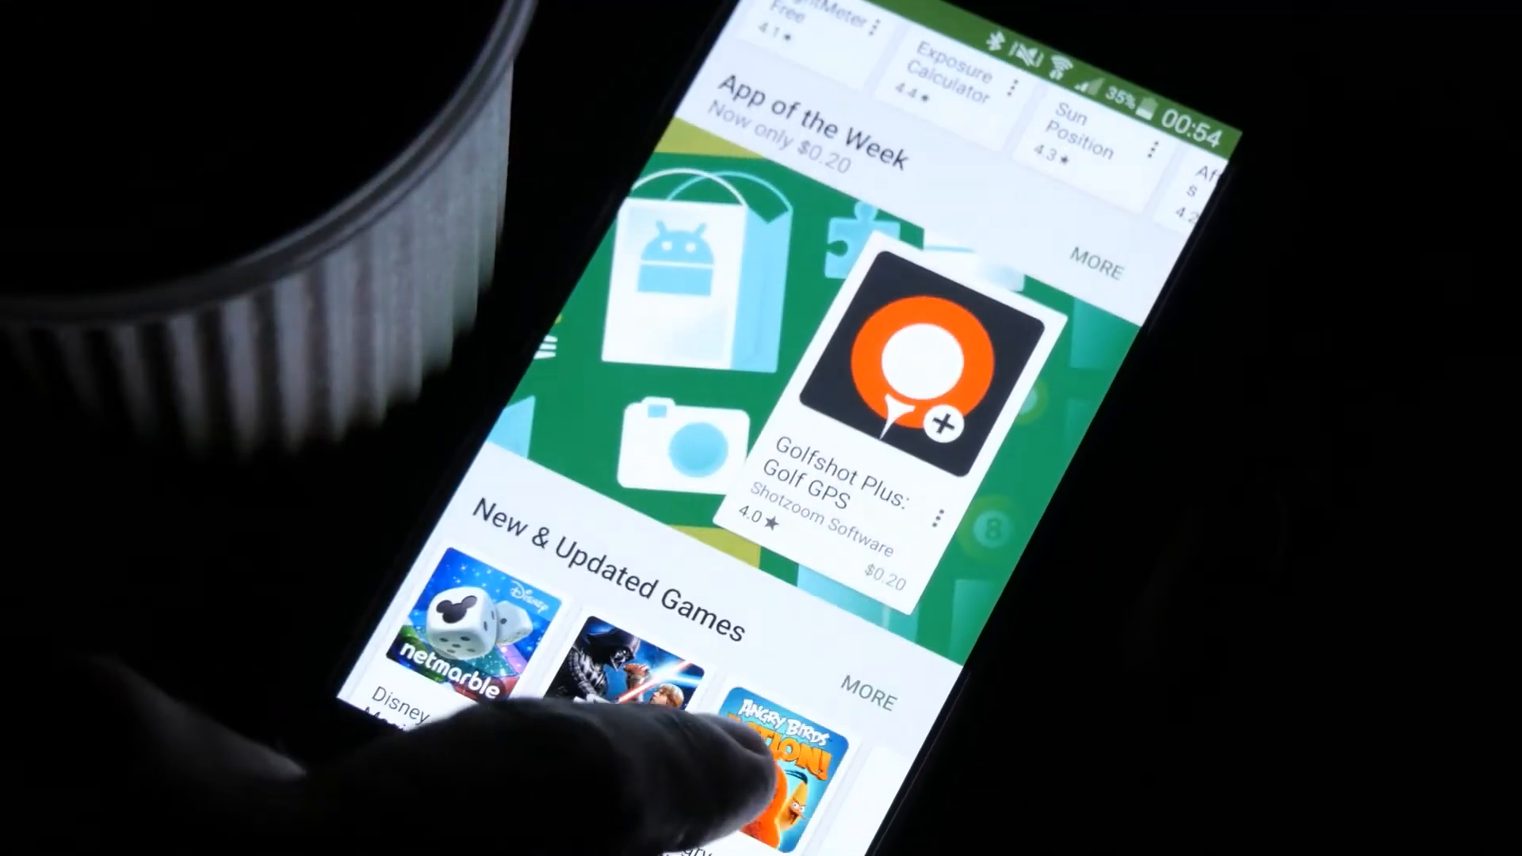
scroll(down, 3)
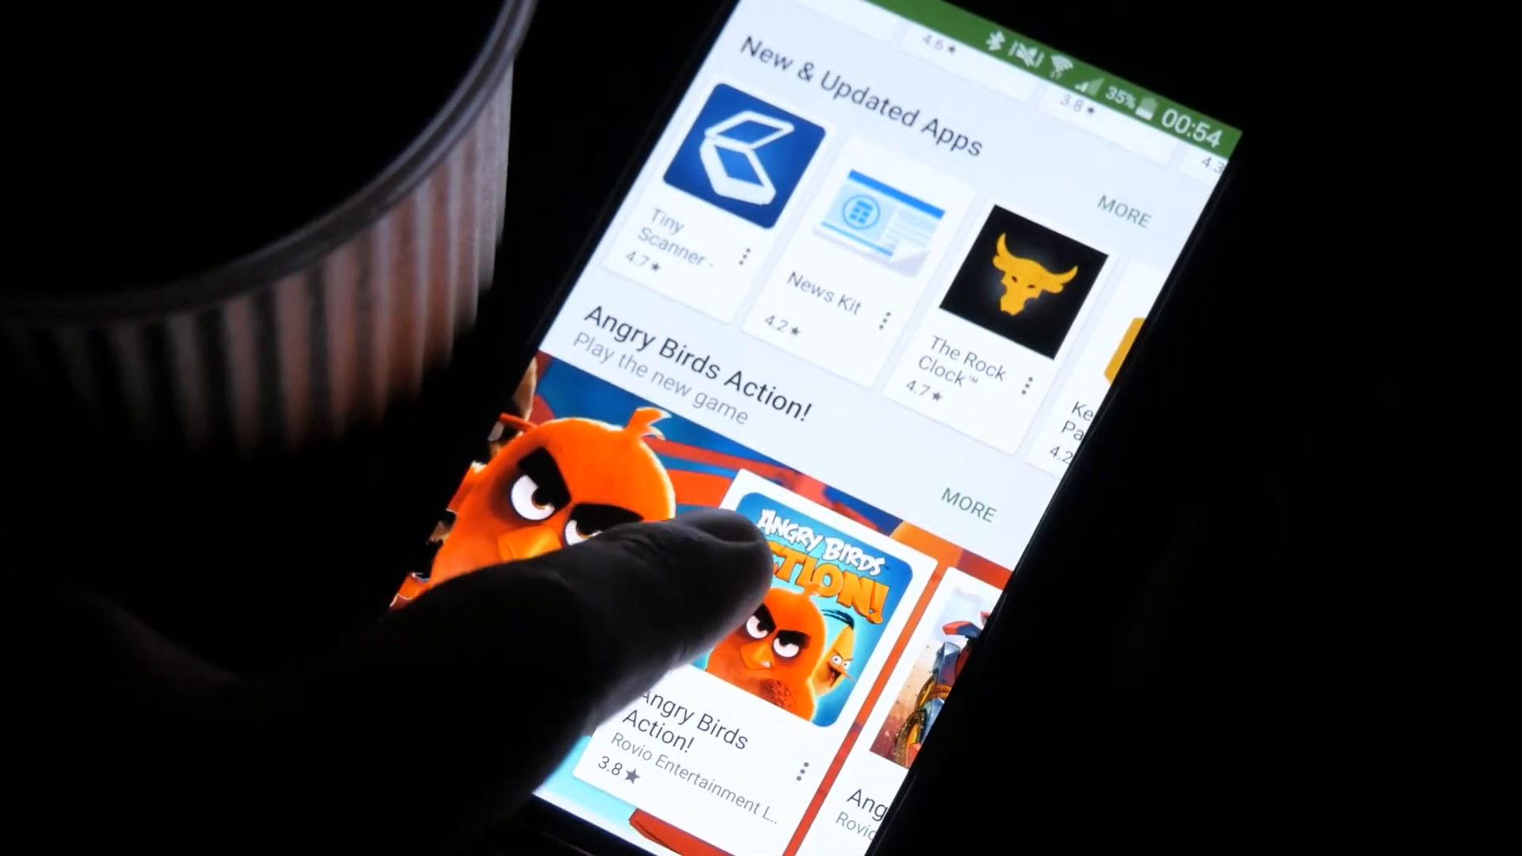
scroll(down, 3)
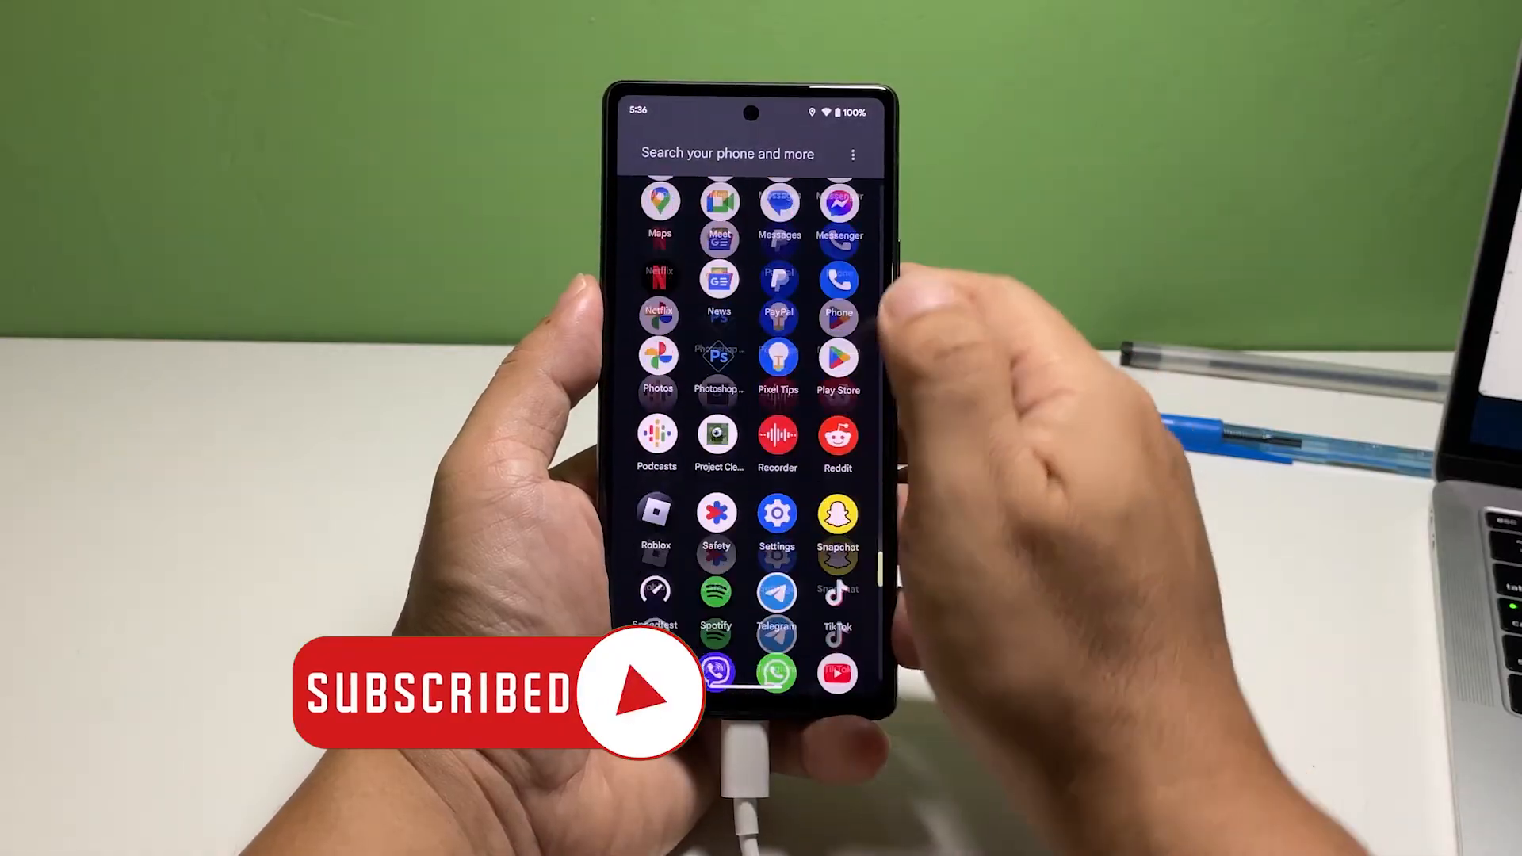
click(775, 515)
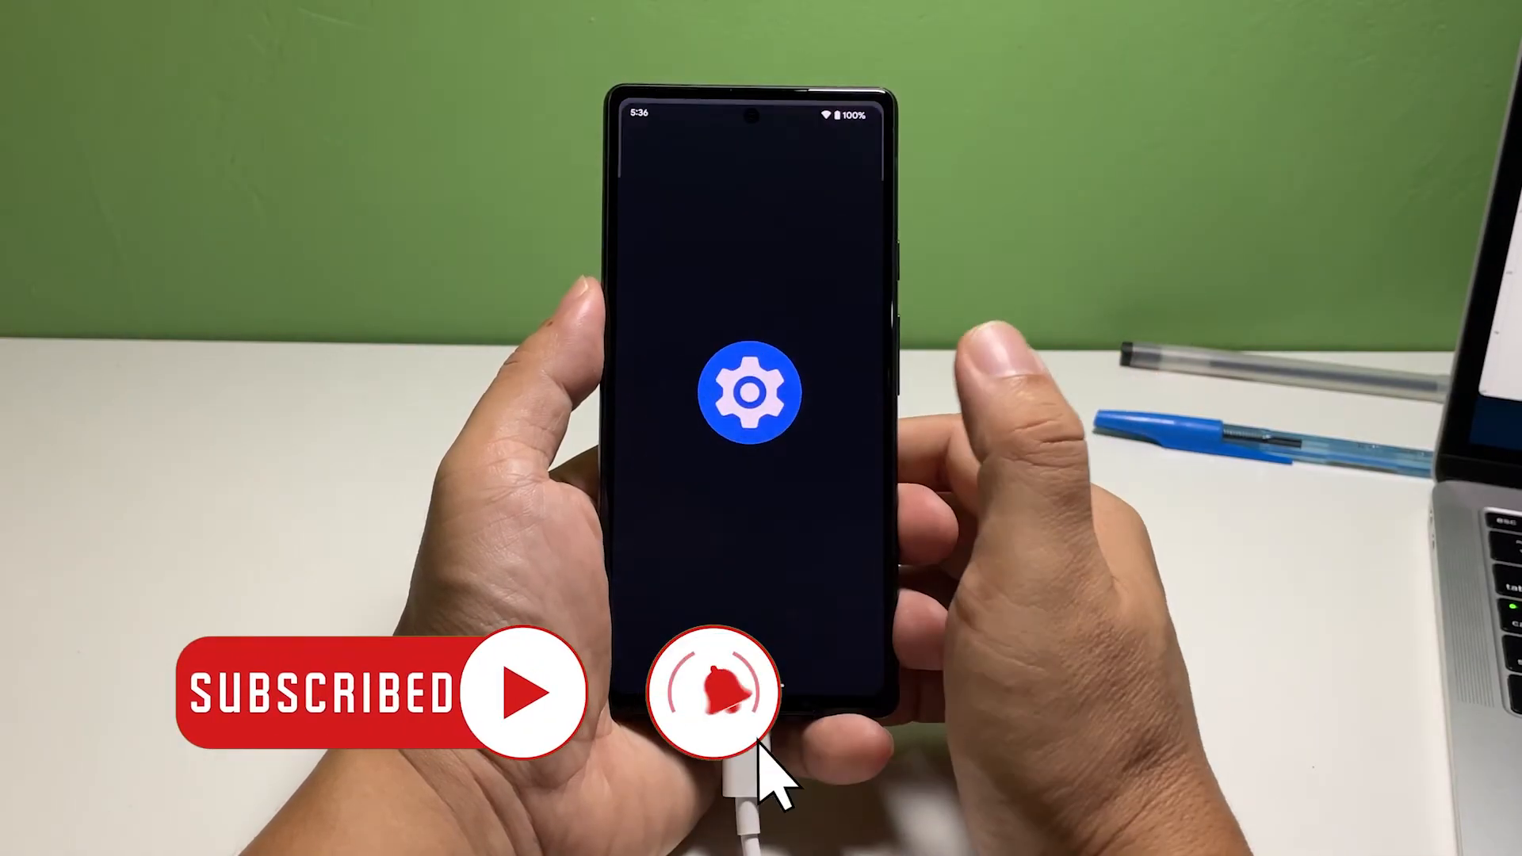